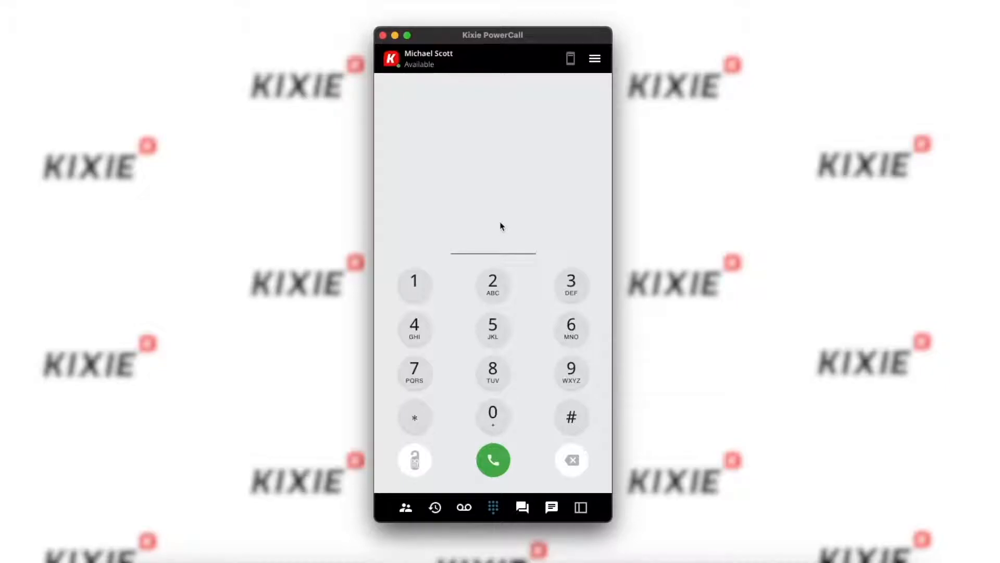
pyautogui.moveTo(390, 464)
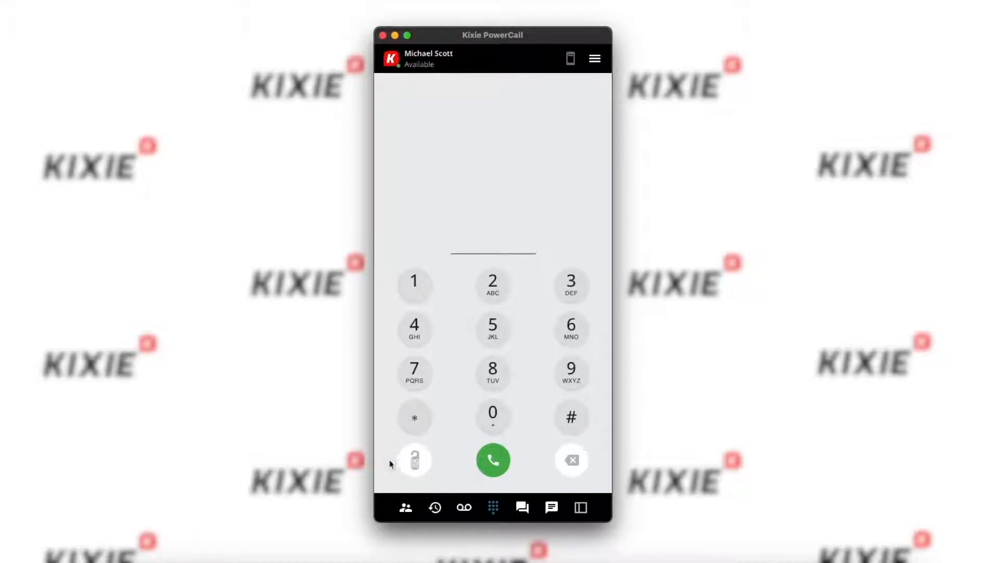
# Step: Open the Directory to view team members, extensions and status filters
pyautogui.click(405, 507)
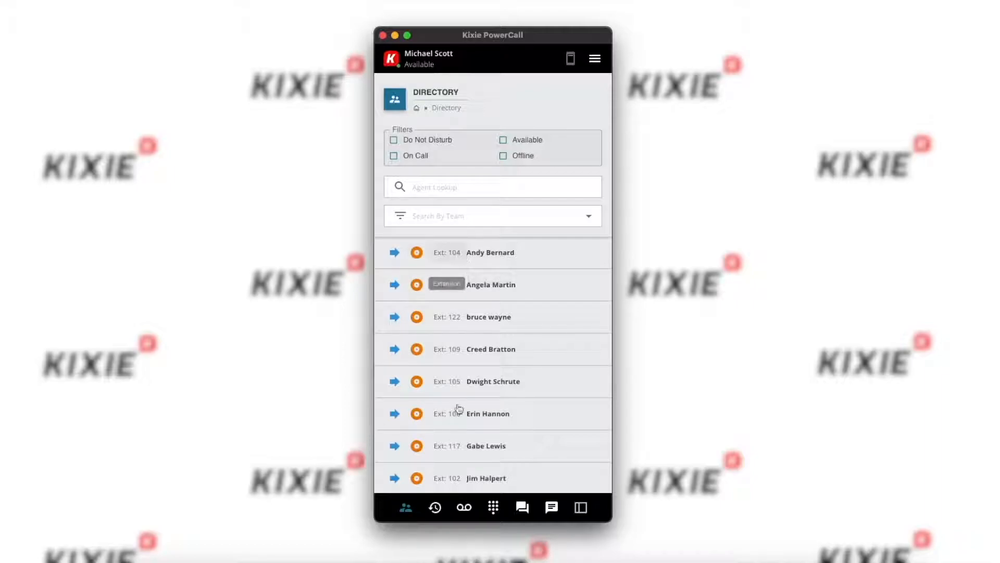
# Step: Browse recent call history, then view the empty Voicemail list
pyautogui.click(435, 507)
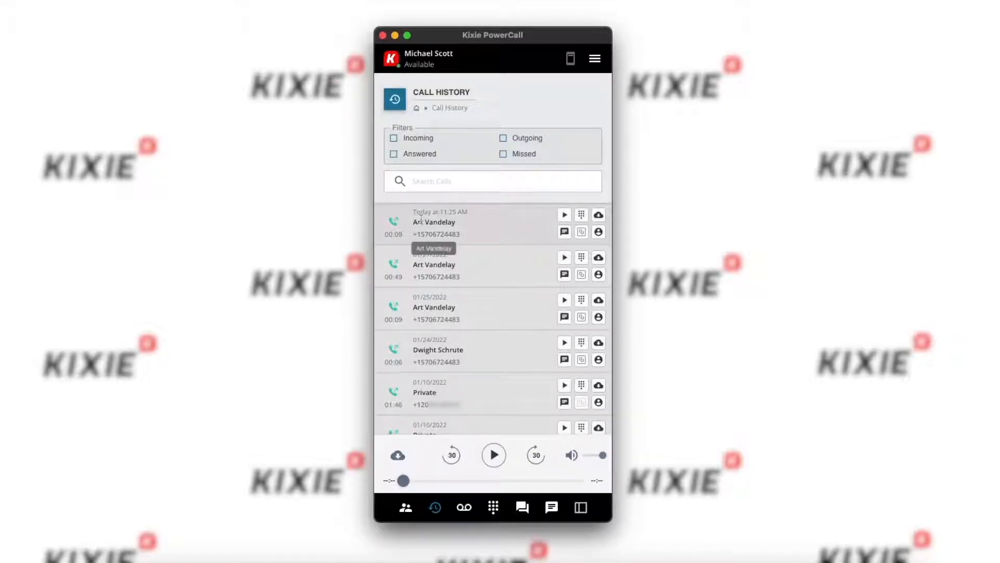
pyautogui.moveTo(524, 222)
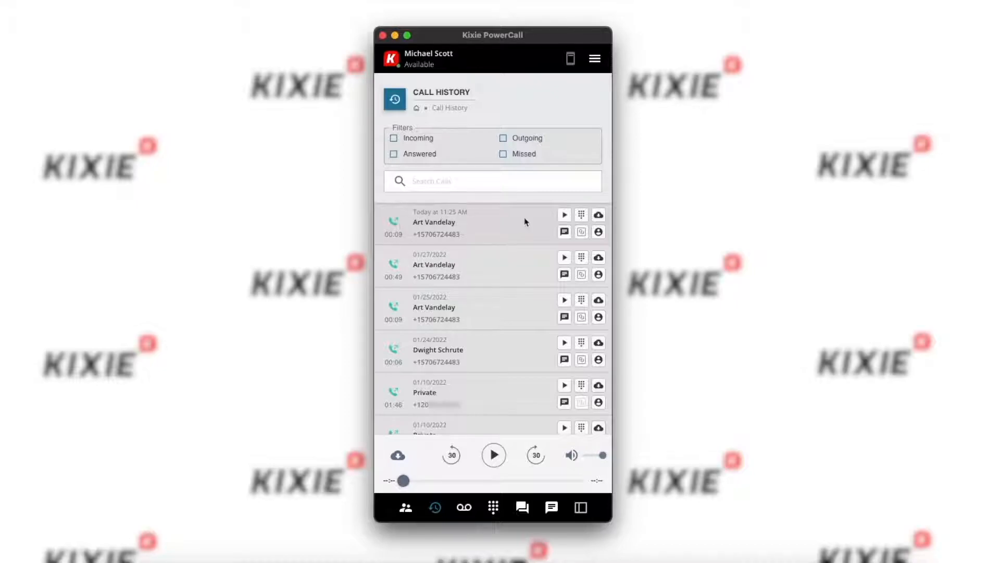
pyautogui.moveTo(580, 232)
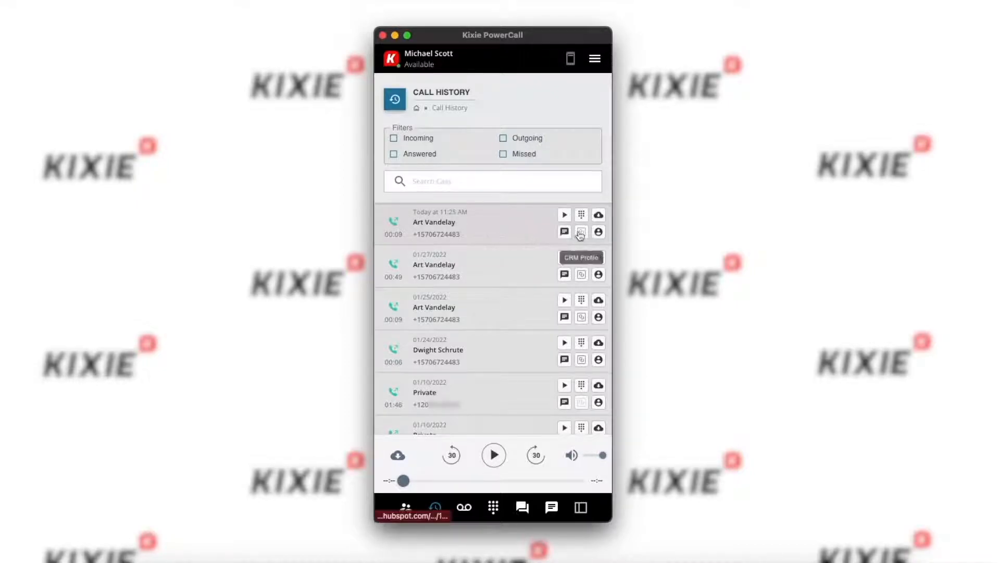
pyautogui.click(464, 507)
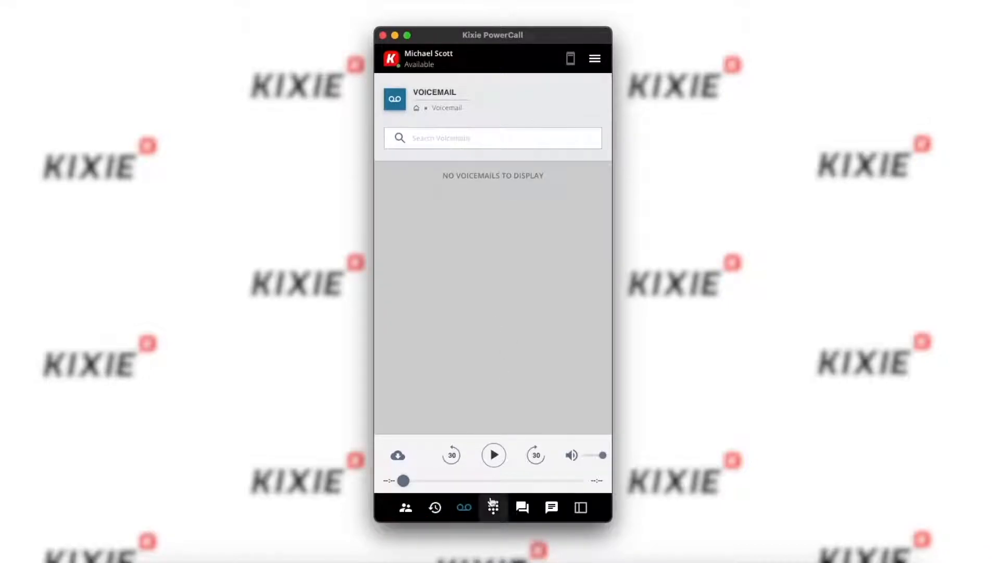
# Step: Return to the dial pad and set Michael Scott's status to Do Not Disturb
pyautogui.click(491, 507)
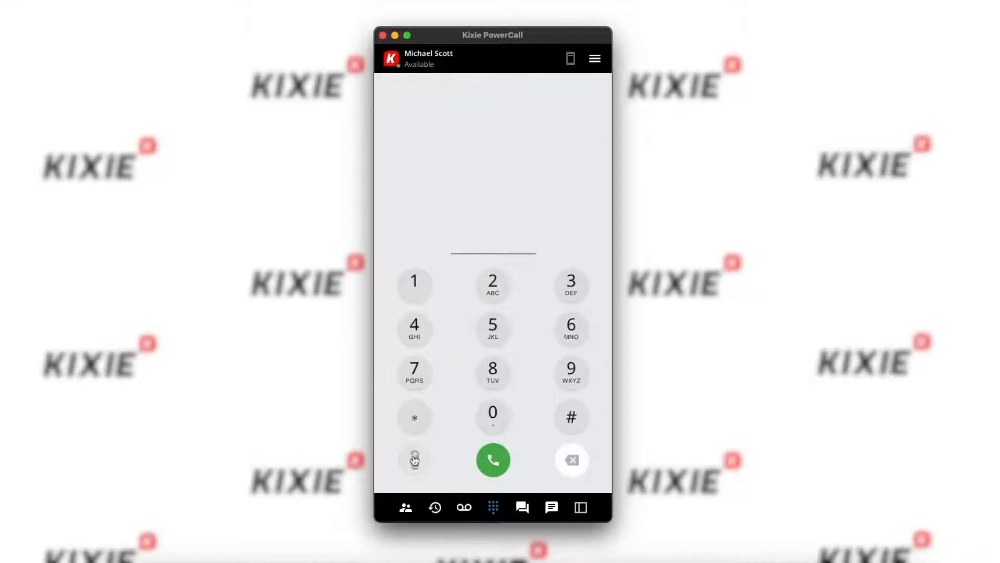
pyautogui.click(414, 460)
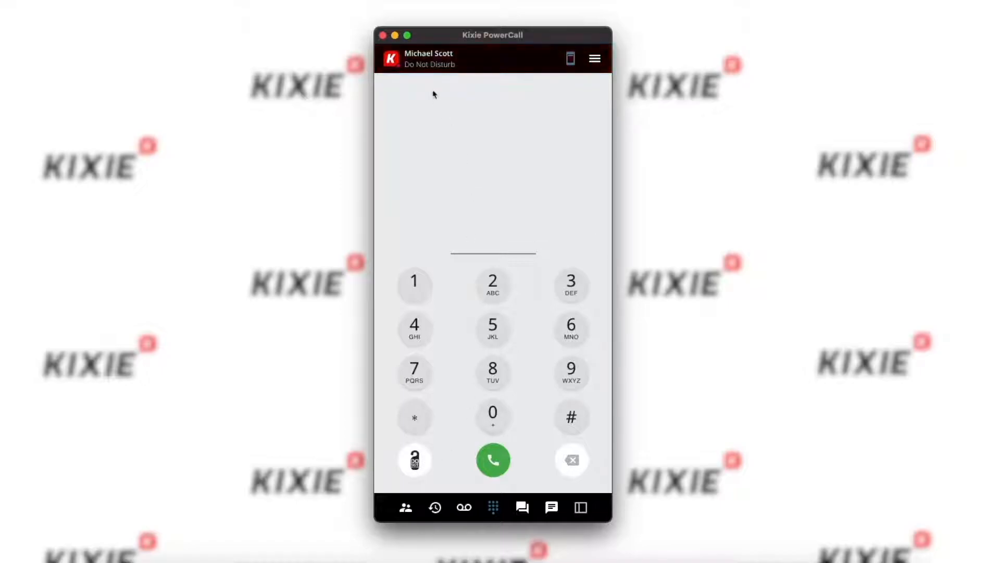
pyautogui.moveTo(463, 67)
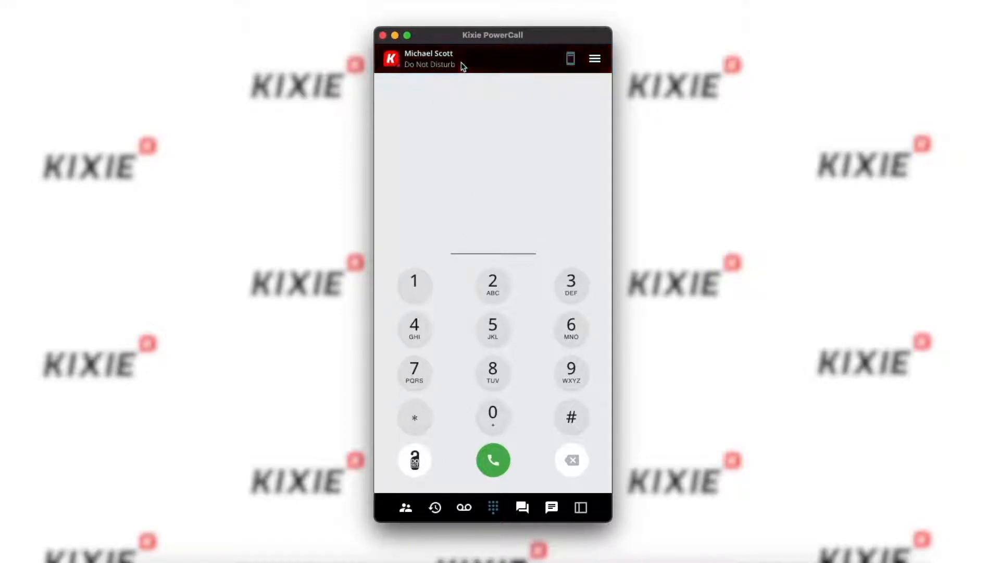
pyautogui.moveTo(522, 507)
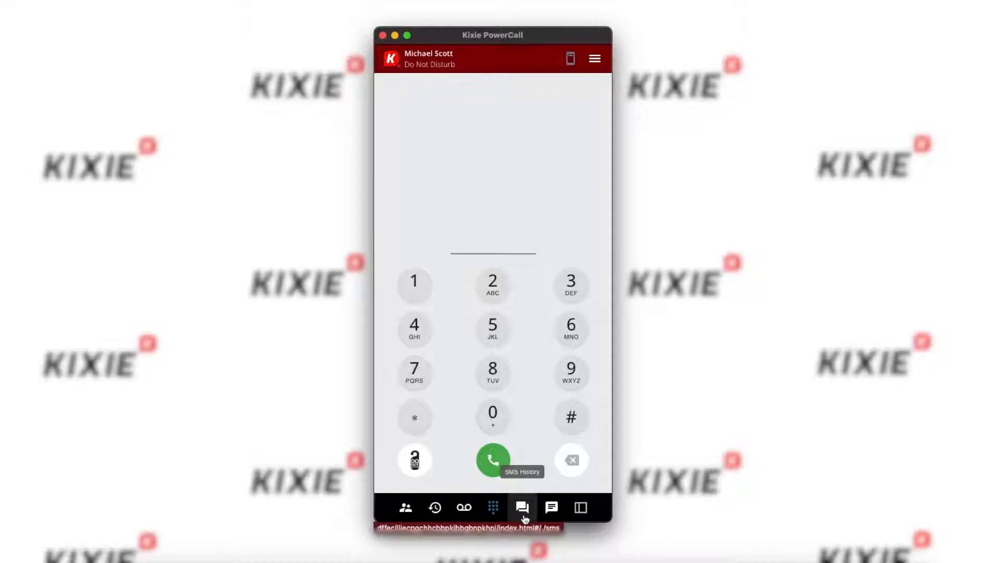
# Step: Browse SMS history, then return to the dial pad with Yvonne's welcome text ready
pyautogui.click(522, 507)
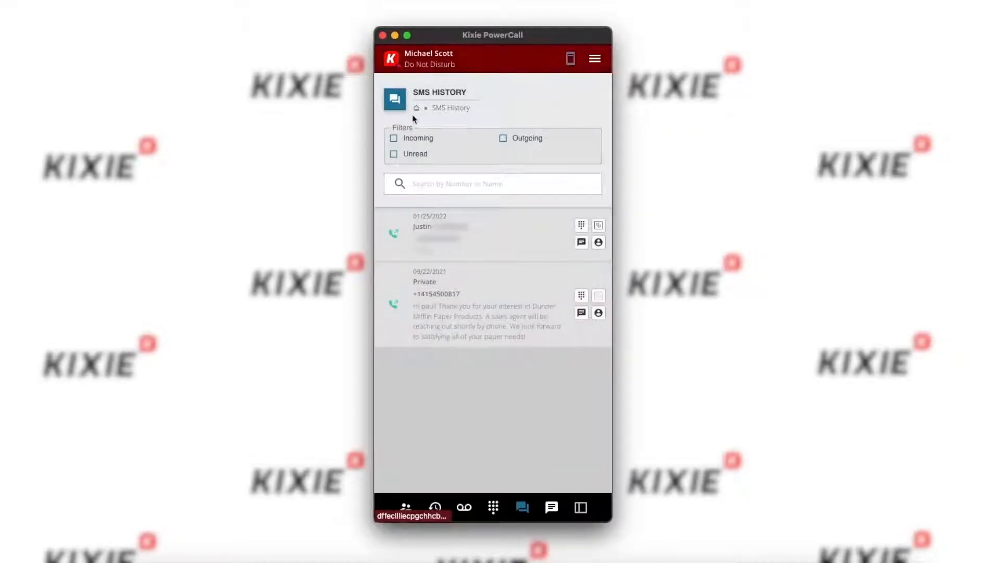
pyautogui.moveTo(581, 243)
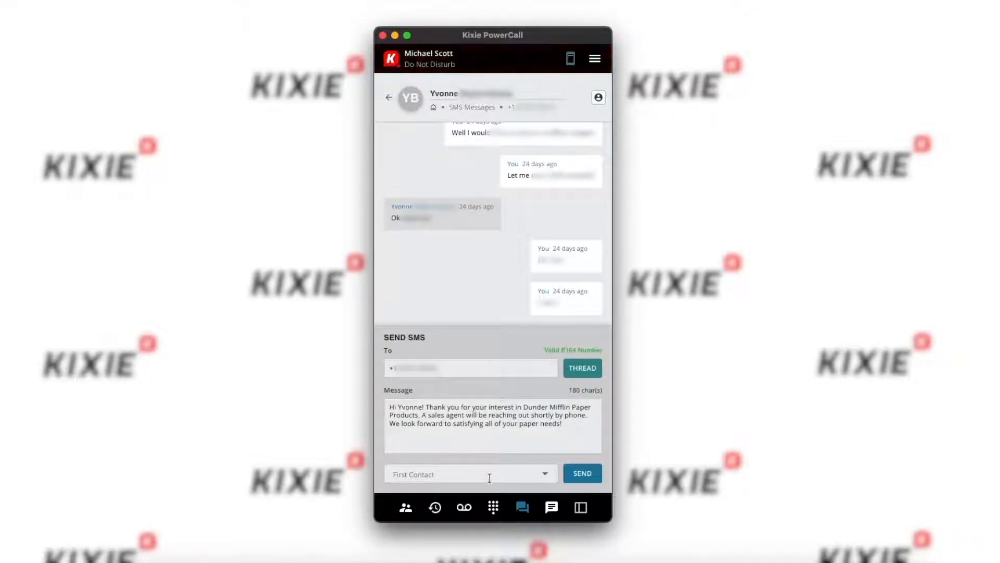
pyautogui.click(491, 506)
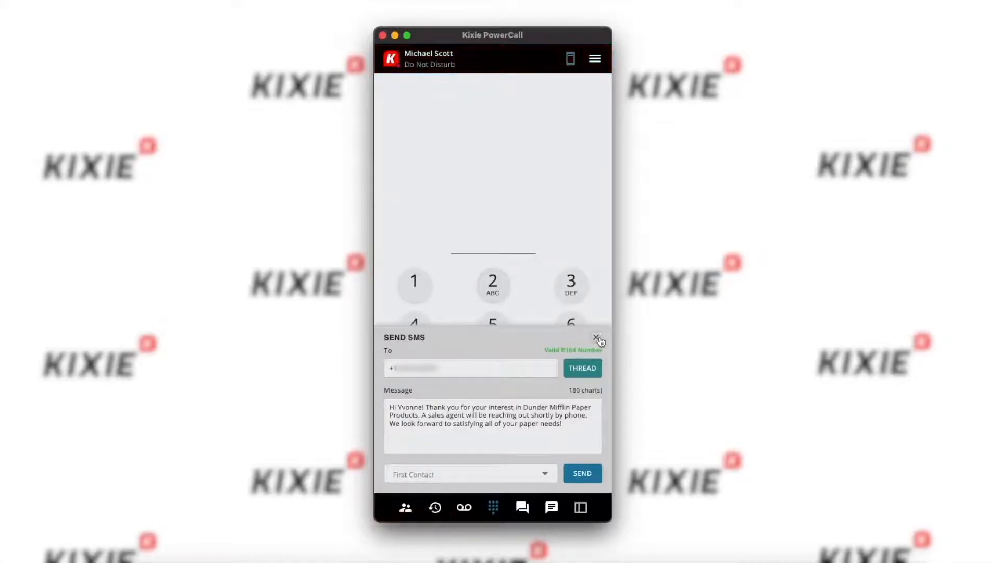
pyautogui.click(597, 337)
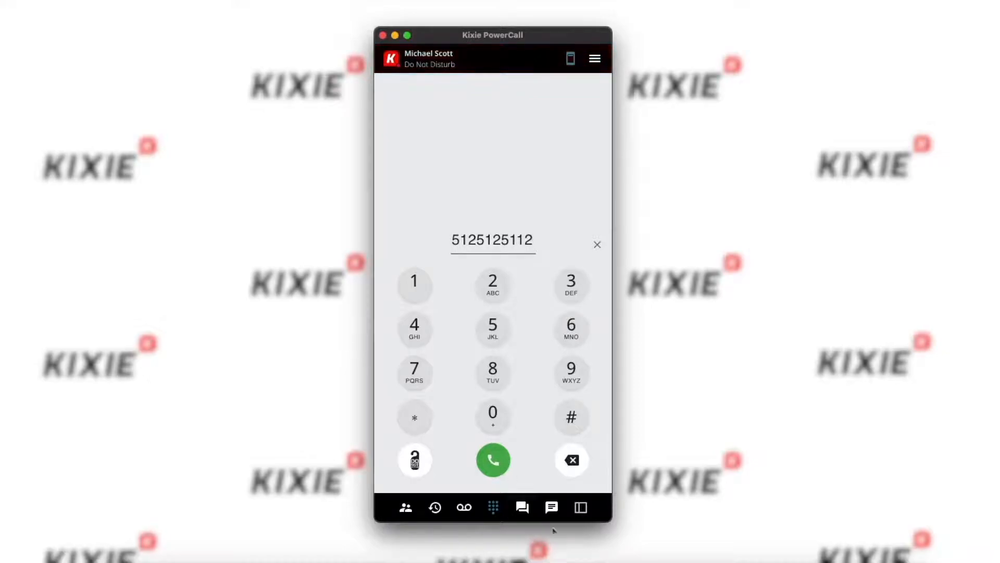
pyautogui.click(550, 507)
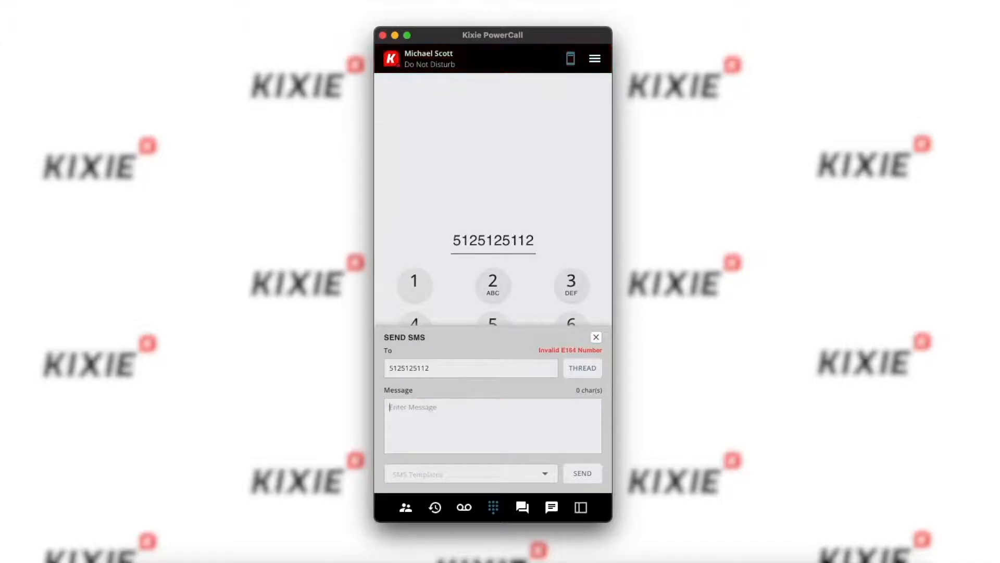
pyautogui.write('Hi 1')
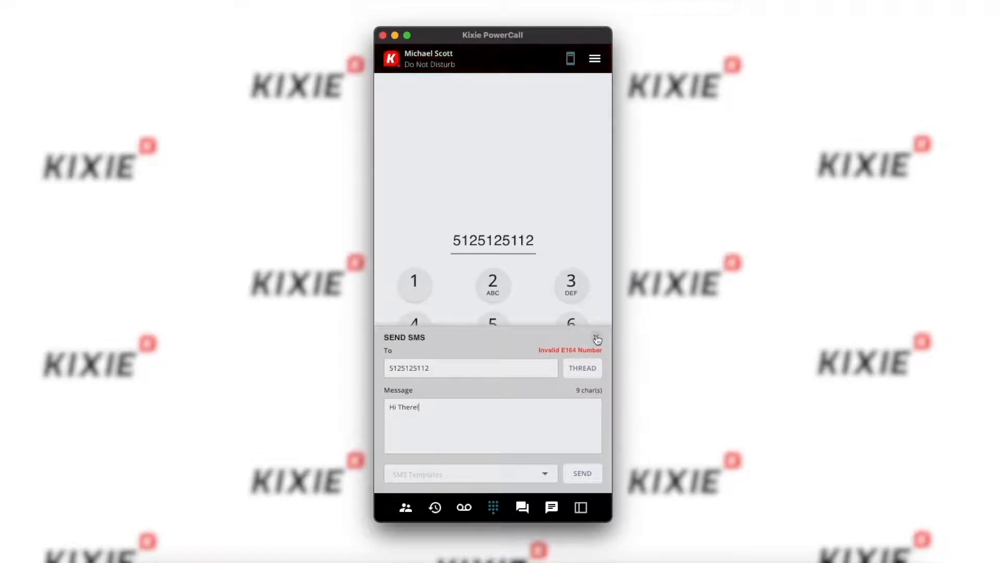
pyautogui.click(551, 507)
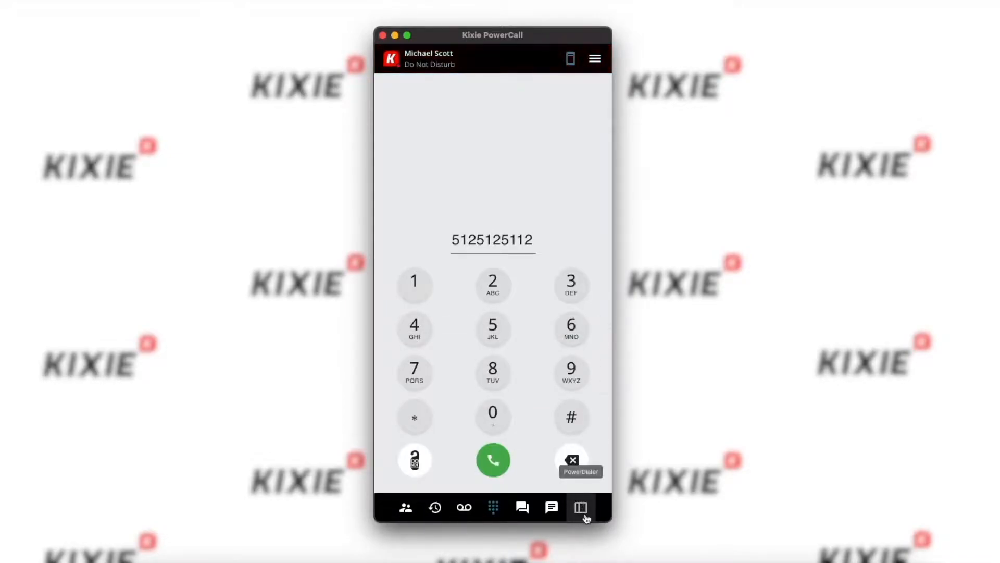